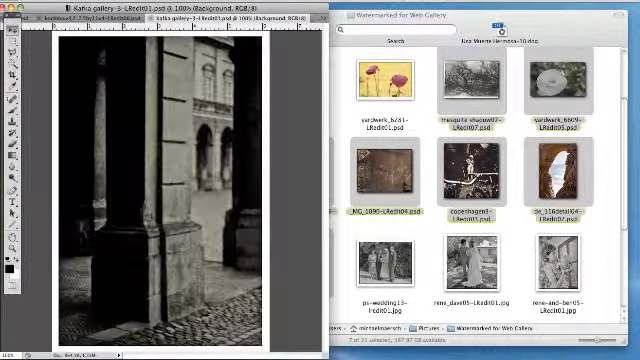
- Bring Photoshop forward with the Kafka gallery photo to reach the Window menu
double_click(470, 95)
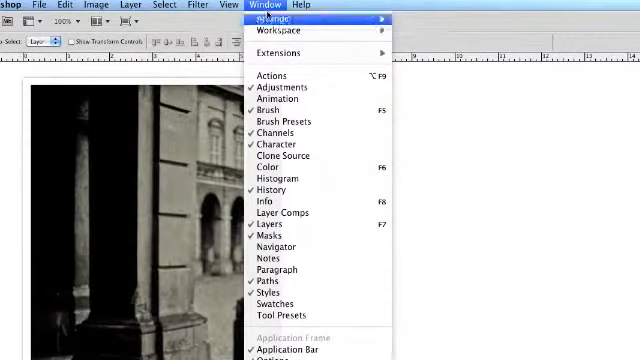
- Show the Actions panel and expand then collapse the Default Actions set
left_click(268, 76)
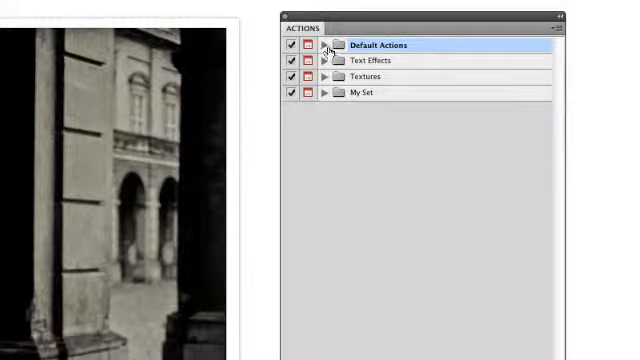
left_click(328, 45)
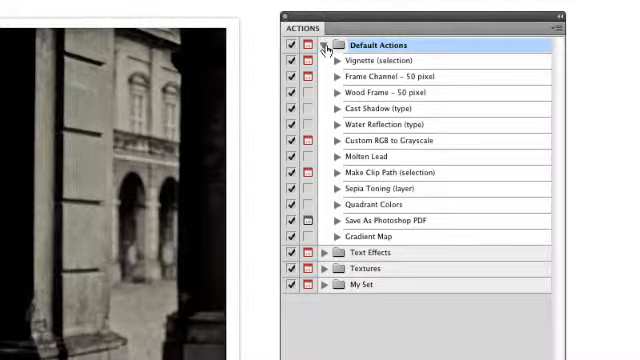
left_click(326, 45)
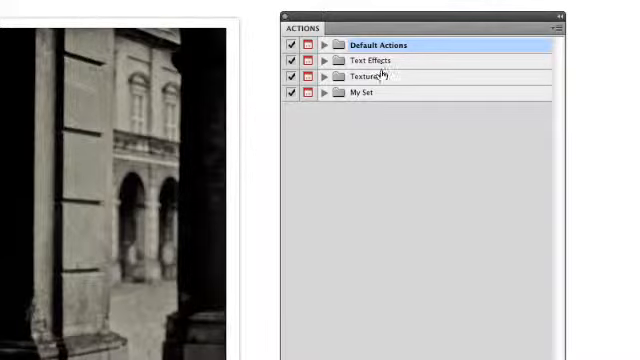
mouse_move(366, 99)
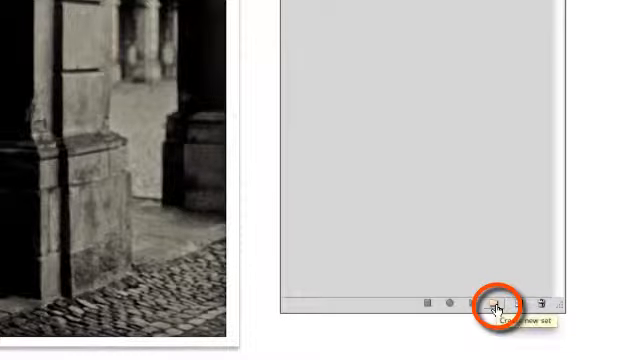
- Create a new action set named 'My Set' in the Actions panel
left_click(498, 303)
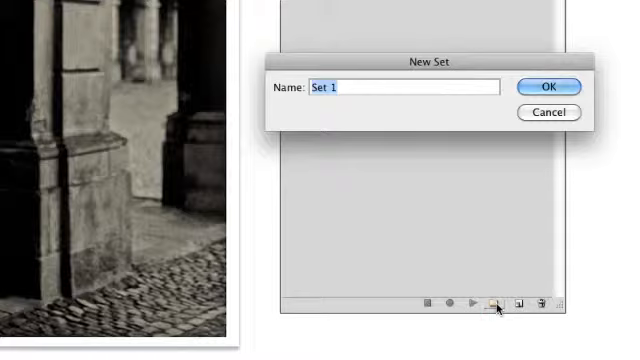
type("My")
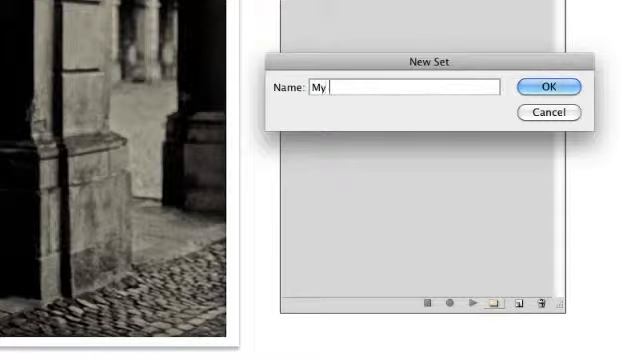
type("Set")
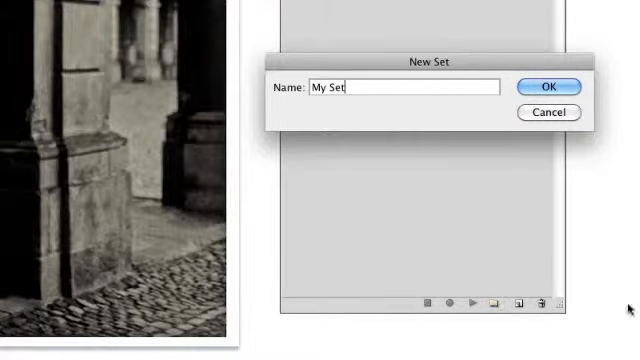
left_click(549, 85)
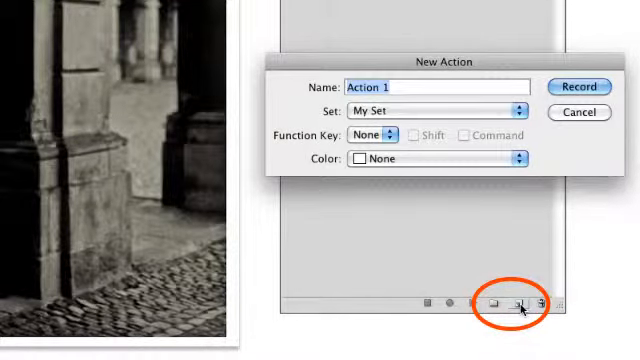
- Name the new action 'ID stamp', start recording, and edit its name
type("ID")
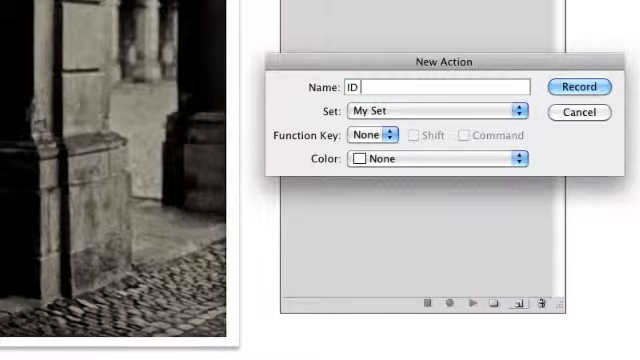
type("stamp")
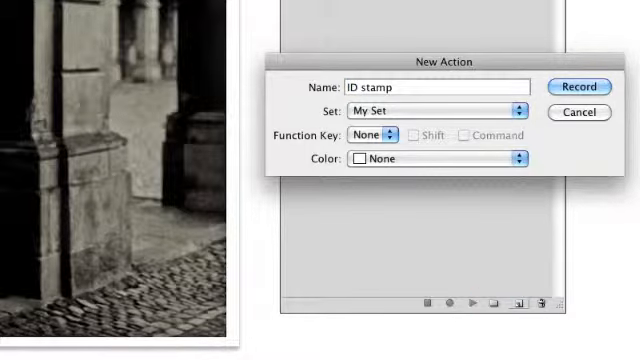
mouse_move(405, 163)
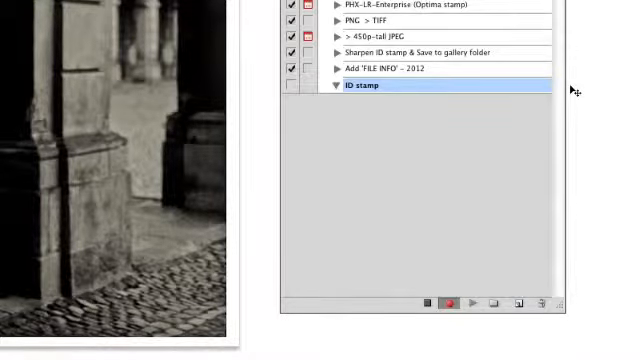
mouse_move(455, 78)
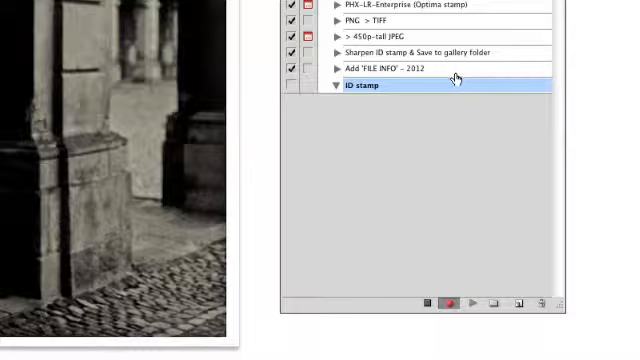
mouse_move(375, 90)
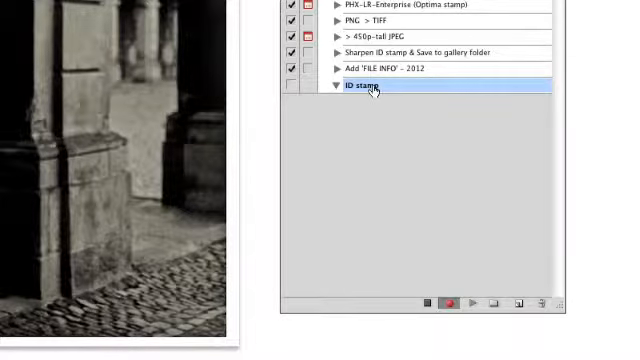
double_click(357, 85)
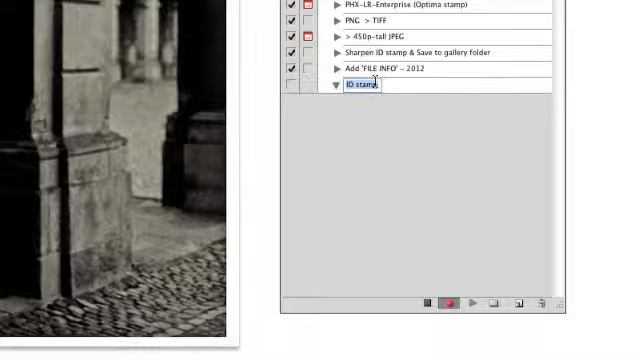
mouse_move(452, 103)
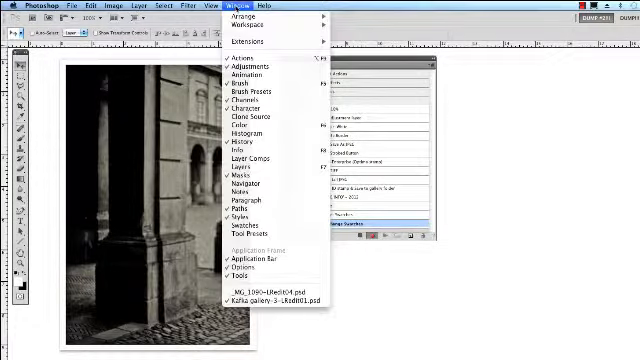
mouse_move(250, 168)
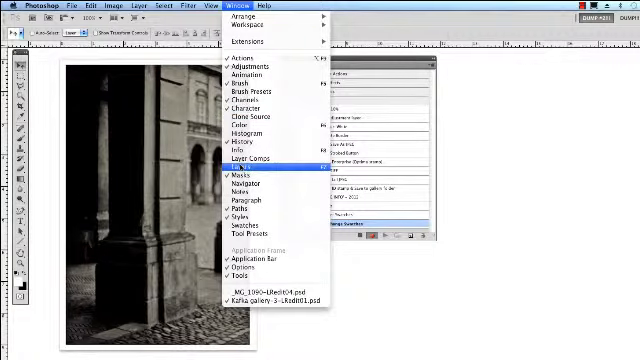
- Open the Layers panel from the Window menu
left_click(235, 61)
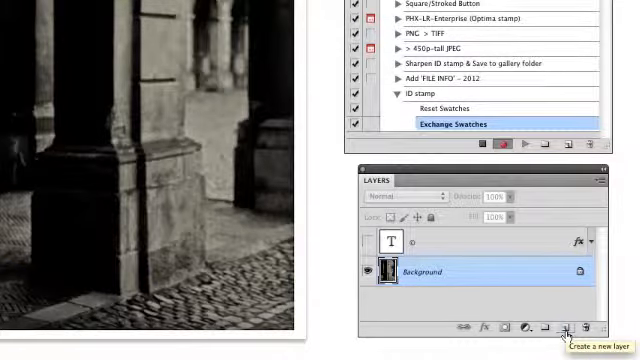
- Add a new layer and rename Layer 1 to 'Copyright'
left_click(573, 327)
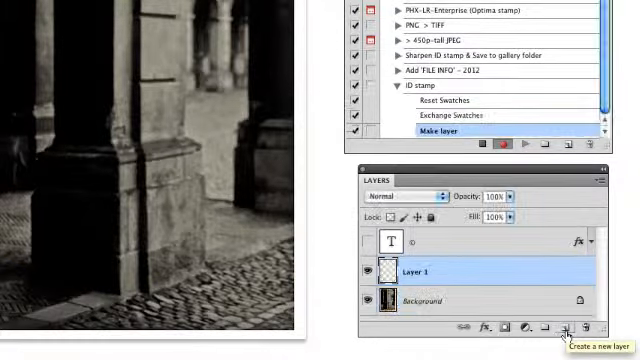
mouse_move(483, 296)
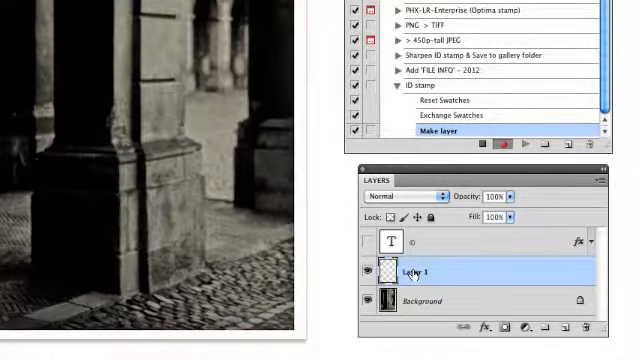
double_click(408, 271)
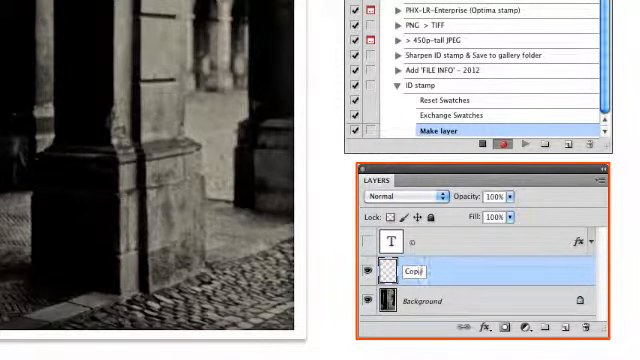
type("Copyright")
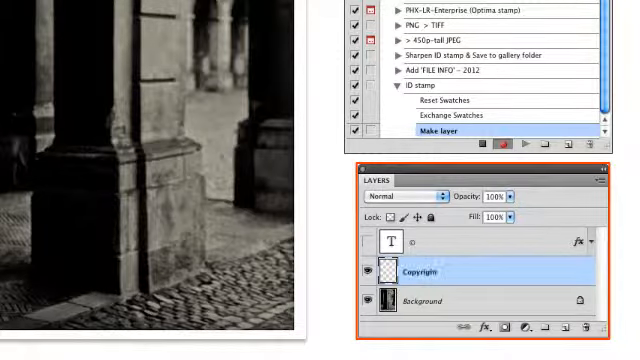
scroll("down", 3)
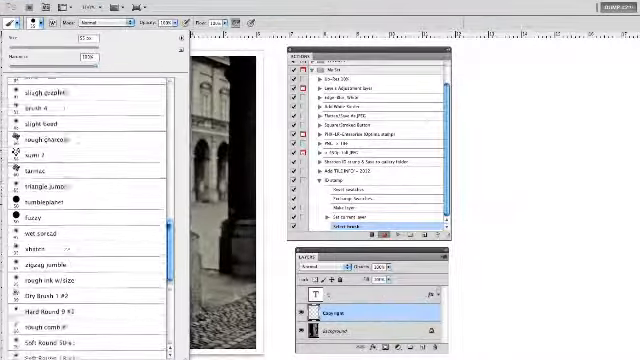
- Scroll the Actions panel to view the recorded copyright brush preset step
scroll("down", 3)
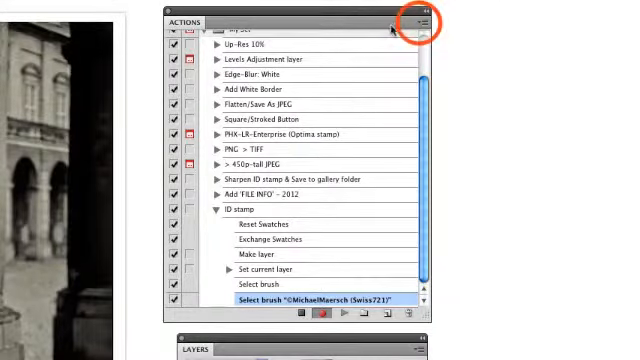
mouse_move(412, 22)
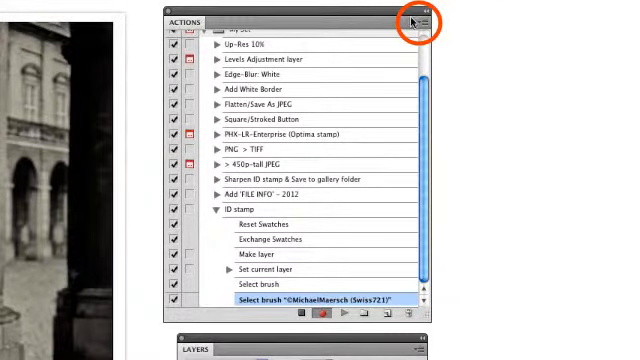
- Insert a continuable stop with the message 'Select different ID brush?'
left_click(424, 21)
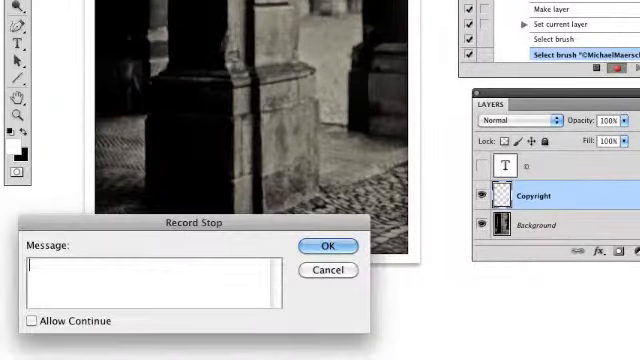
type("Select different ID")
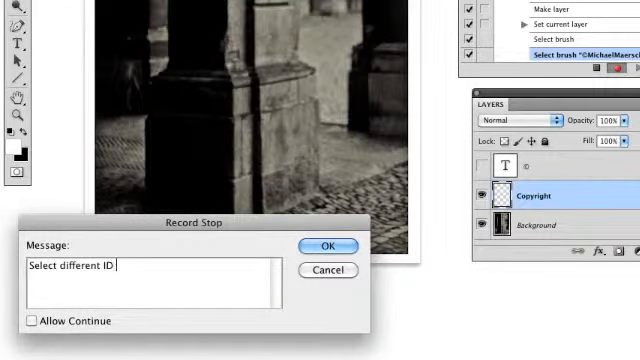
type("brush?")
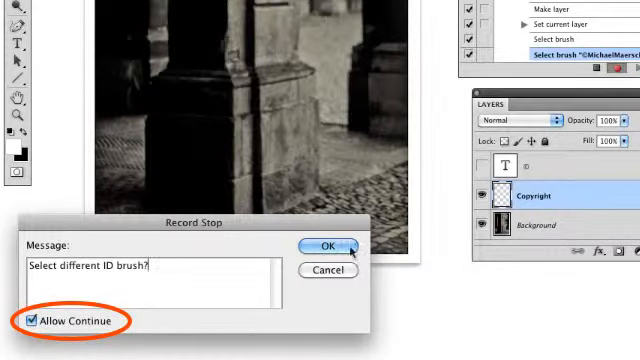
left_click(328, 245)
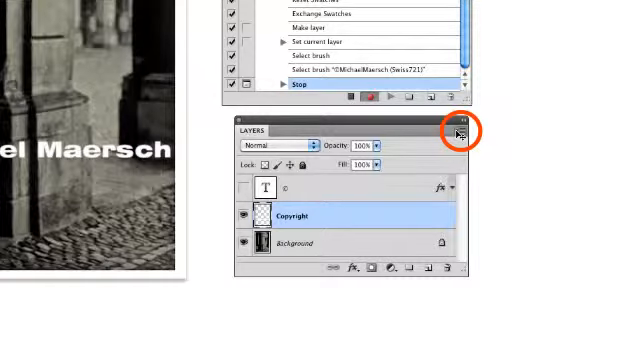
- Convert the Copyright layer to a smart object and apply Smart Sharpen
left_click(459, 133)
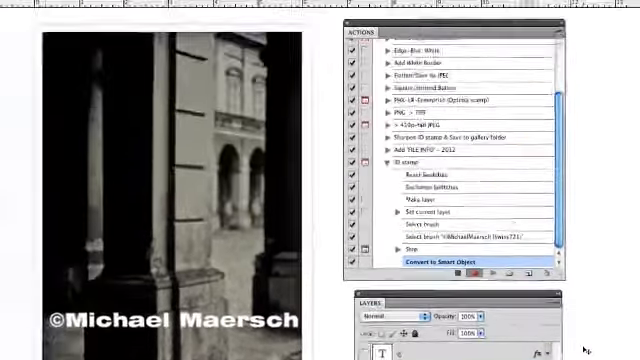
left_click(264, 7)
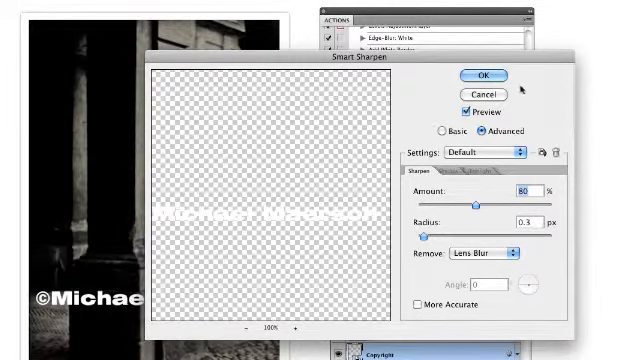
left_click(470, 73)
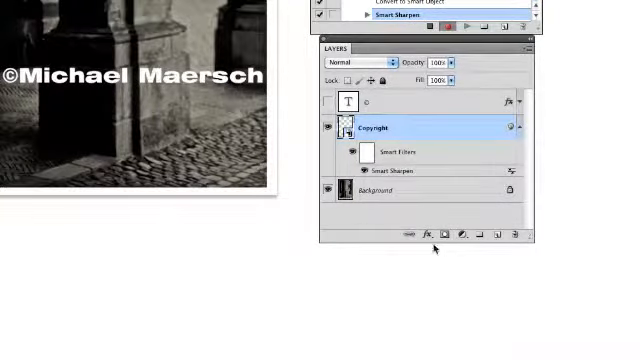
- Add a Drop Shadow to the Copyright layer at 88% opacity
left_click(432, 233)
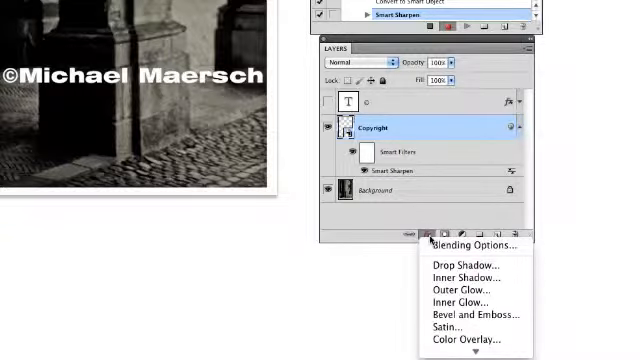
mouse_move(470, 264)
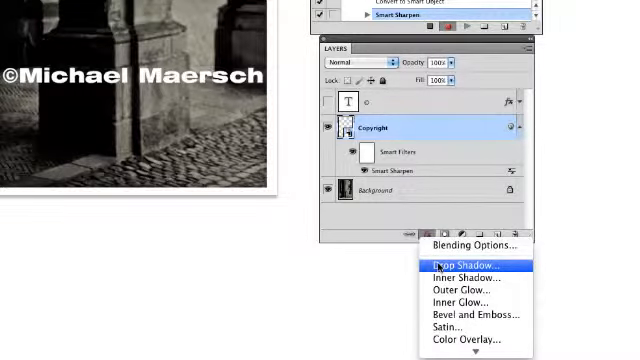
left_click(463, 264)
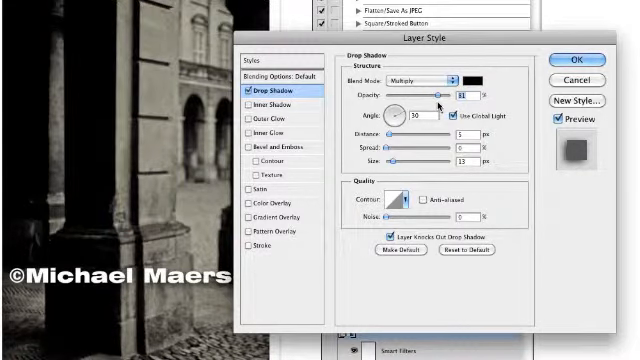
left_click_drag(432, 102, 438, 102)
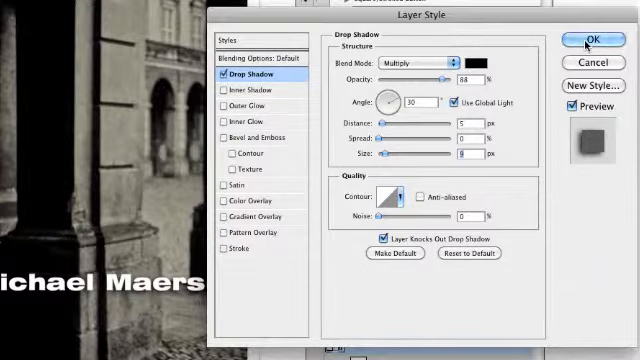
left_click(586, 38)
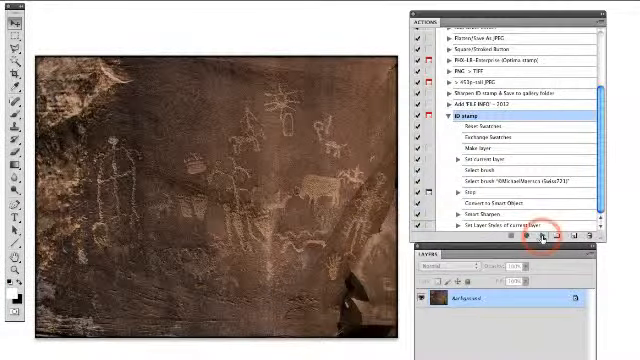
- Play the ID stamp action and answer the 'Select different ID brush?' prompt
left_click(543, 243)
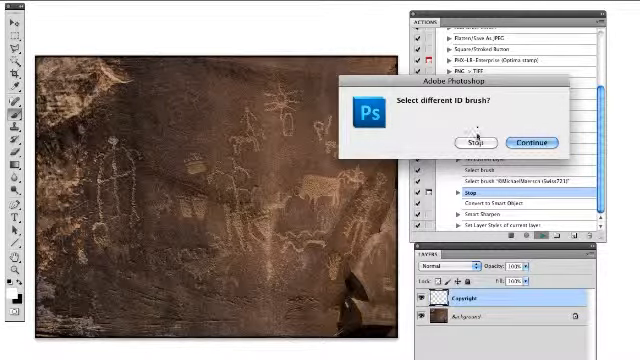
left_click(524, 143)
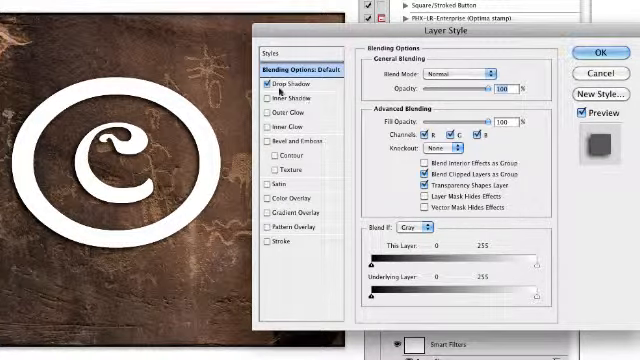
- Swap Drop Shadow for an 85% opacity, 35 px Outer Glow on the Copyright layer
left_click(263, 86)
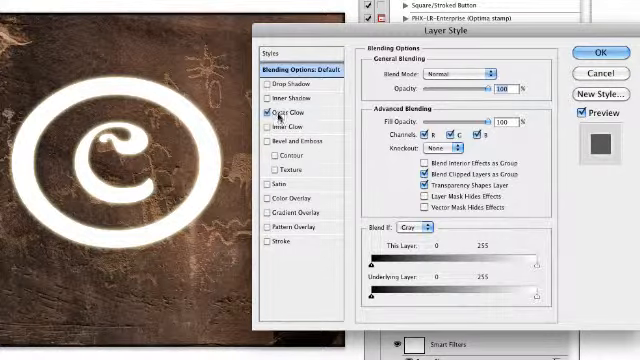
left_click(279, 119)
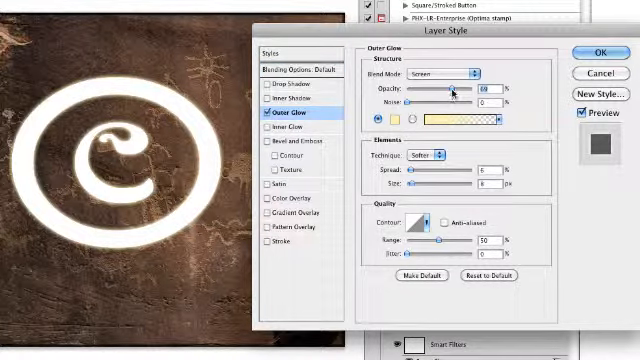
left_click_drag(439, 89, 455, 89)
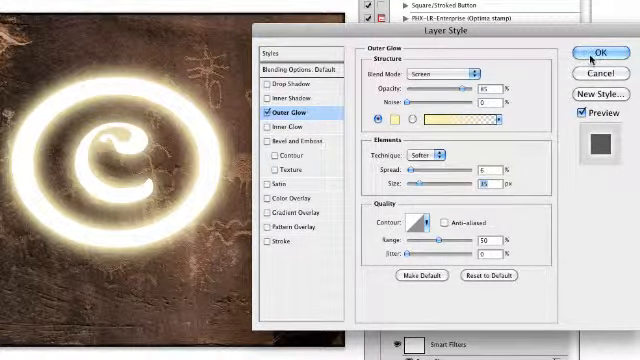
left_click(584, 49)
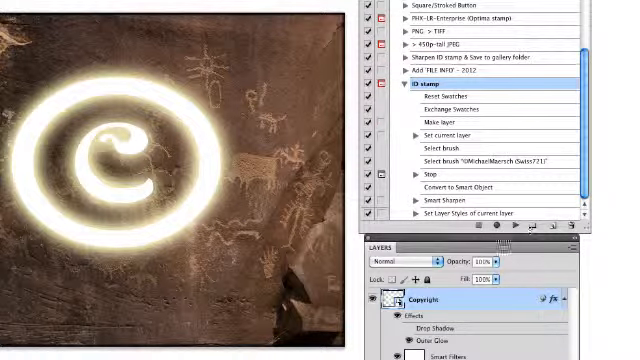